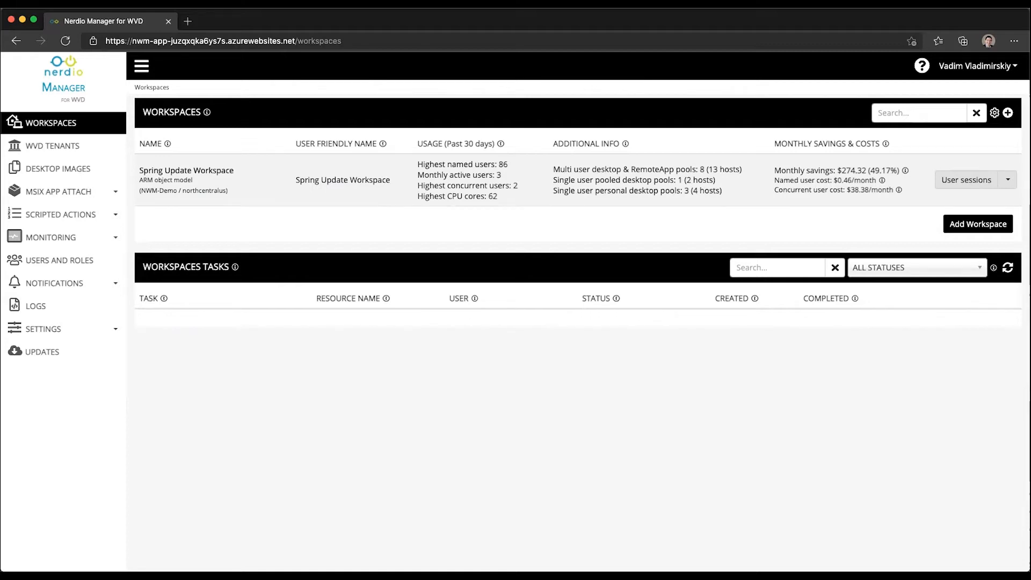
{"action": "mouse_move", "coordinate": [49, 195]}
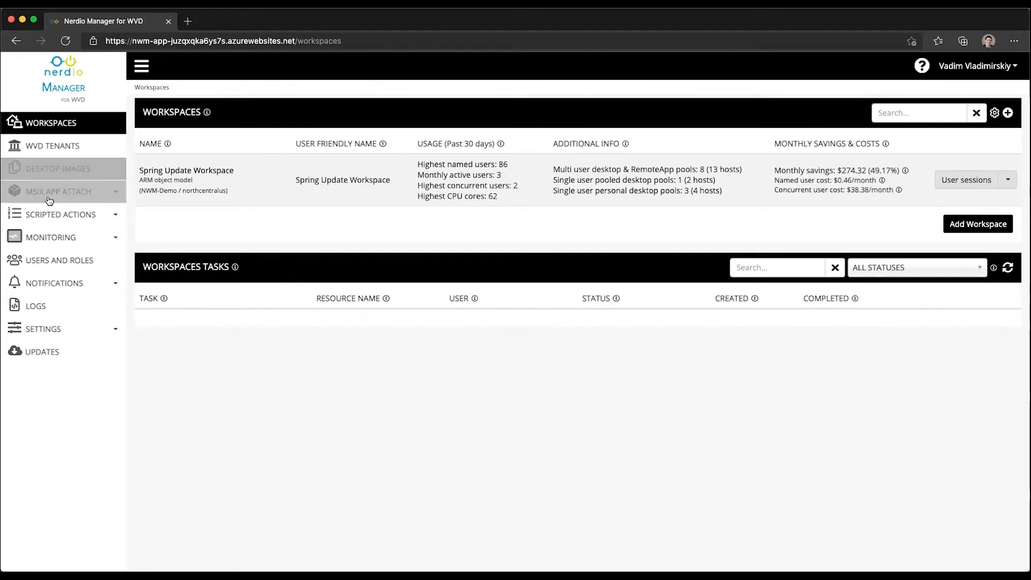
Step: Show the Windows scripted actions list, scrolled to Grant user local admin rights
{"action": "left_click", "coordinate": [60, 213]}
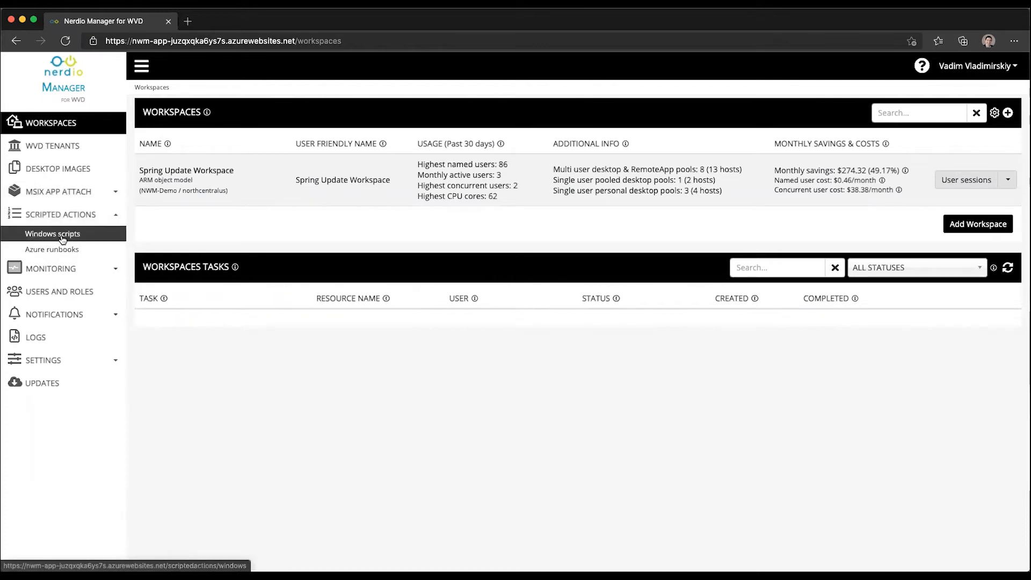
{"action": "left_click", "coordinate": [53, 233]}
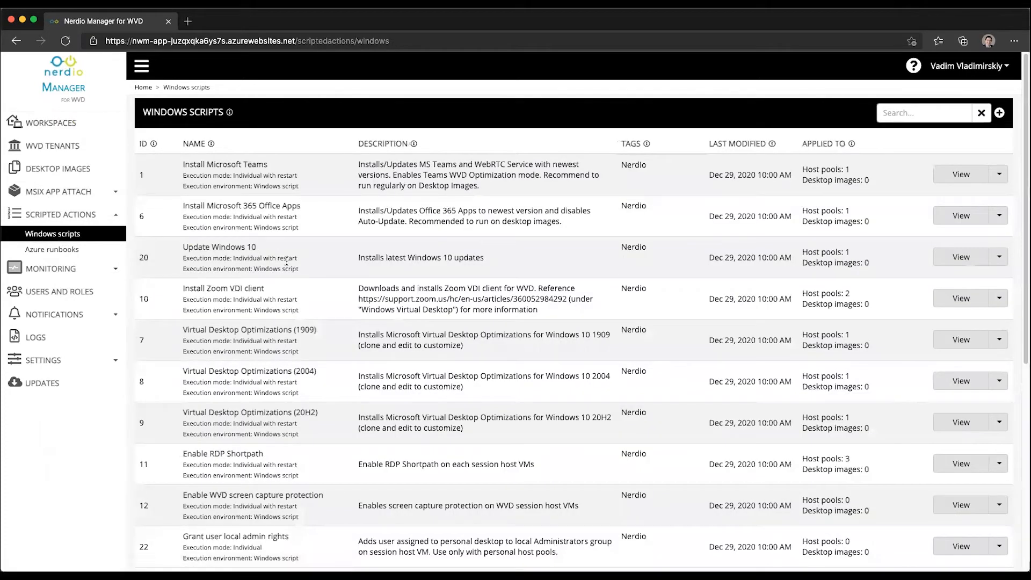
{"action": "scroll", "scroll_direction": "down", "scroll_amount": 3}
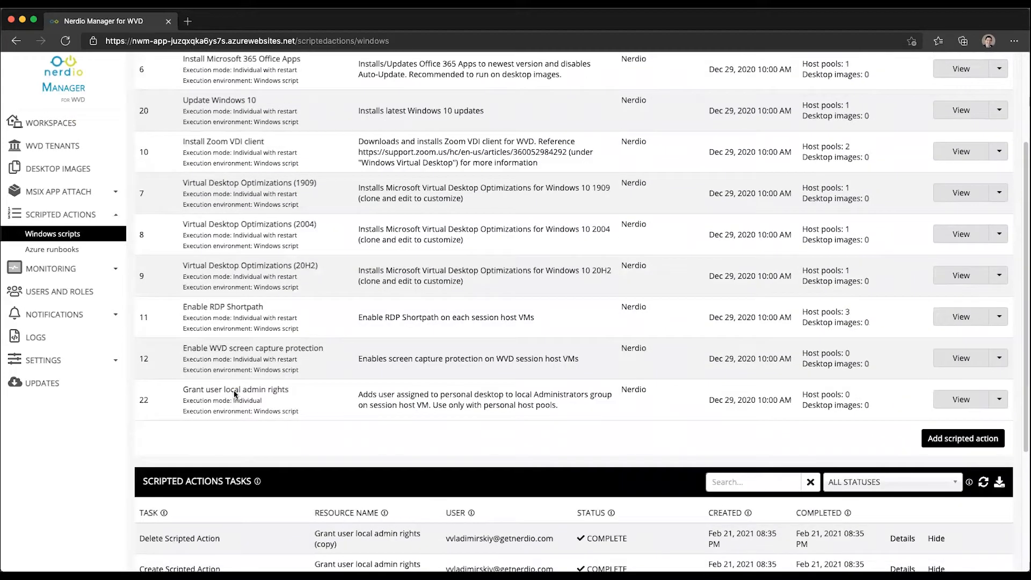
{"action": "left_click", "coordinate": [959, 399]}
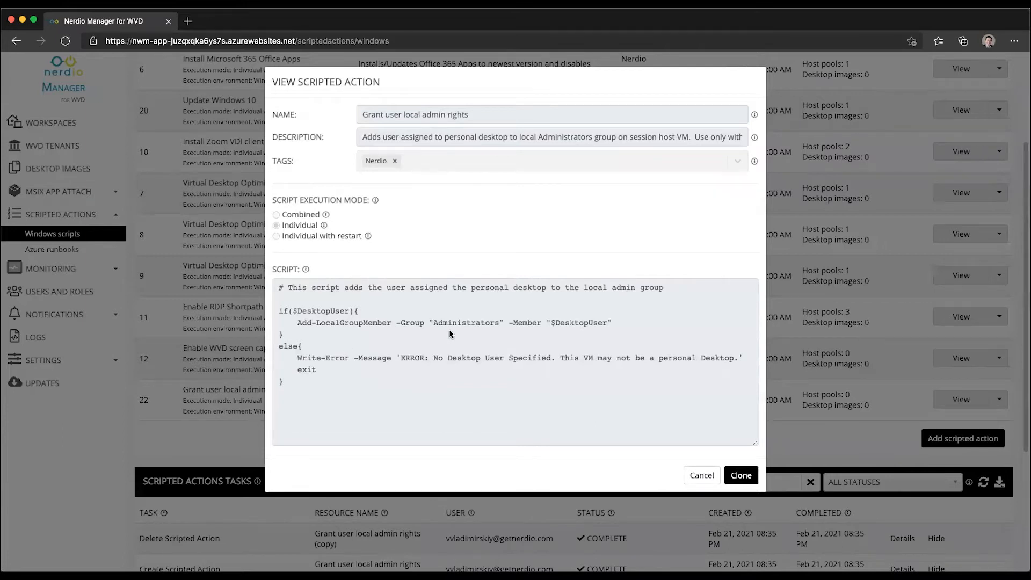
{"action": "mouse_move", "coordinate": [542, 333]}
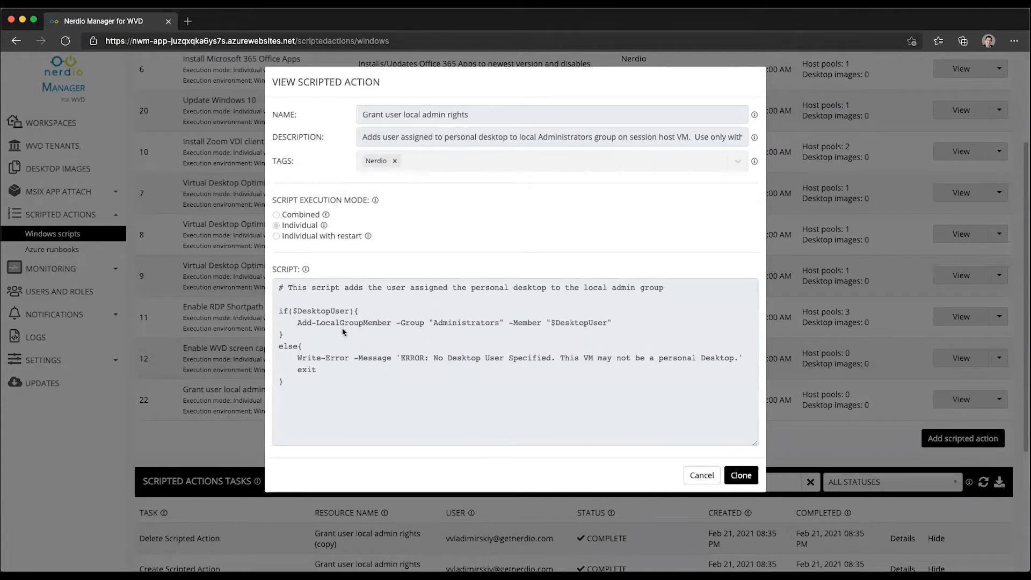
{"action": "mouse_move", "coordinate": [481, 323]}
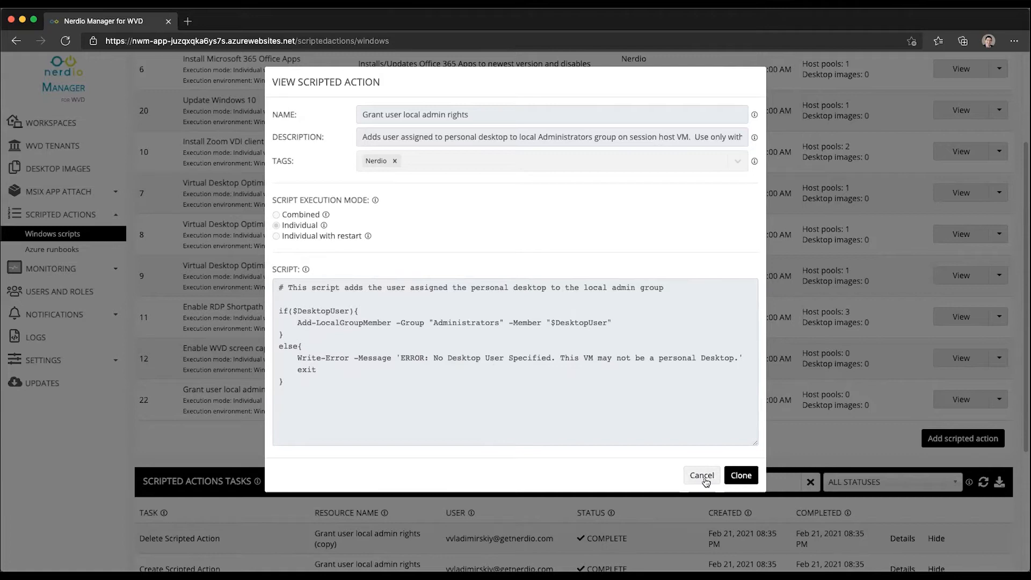
{"action": "left_click", "coordinate": [701, 475]}
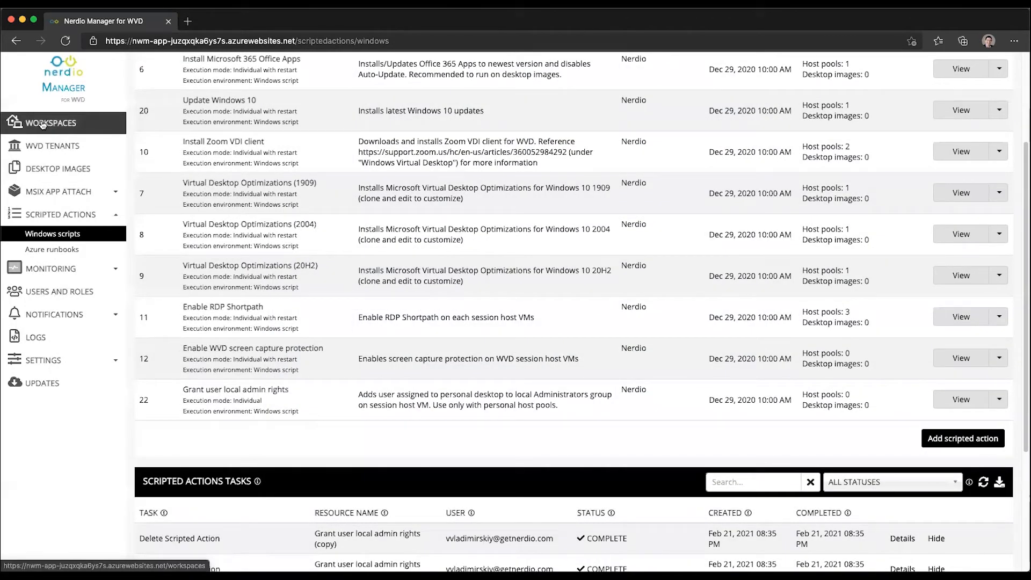
Step: From Spring Update Workspace, start Run command on all hosts of Personal Dynamic Host Pool
{"action": "left_click", "coordinate": [44, 122]}
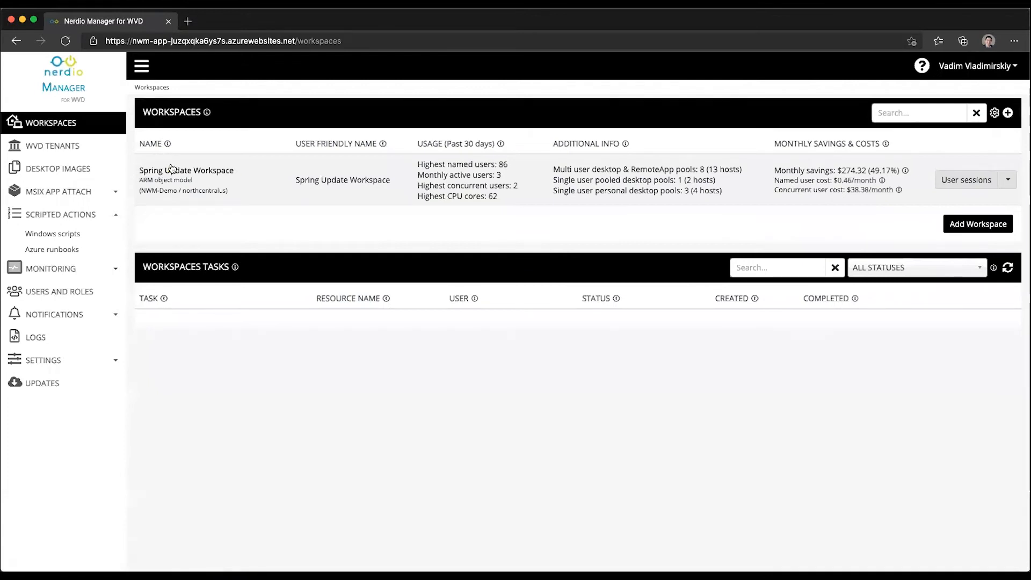
{"action": "left_click", "coordinate": [185, 169]}
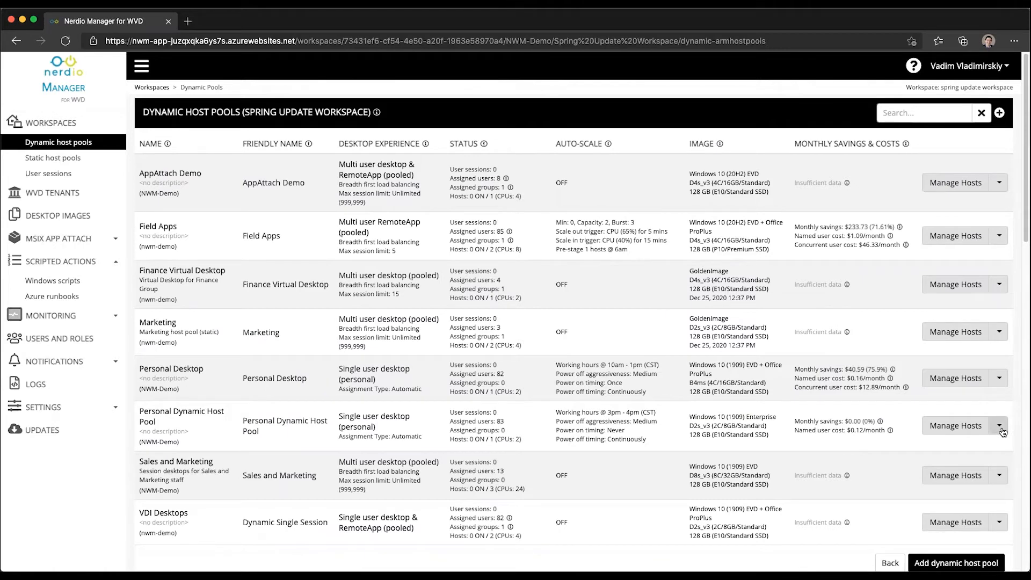
{"action": "left_click", "coordinate": [999, 425]}
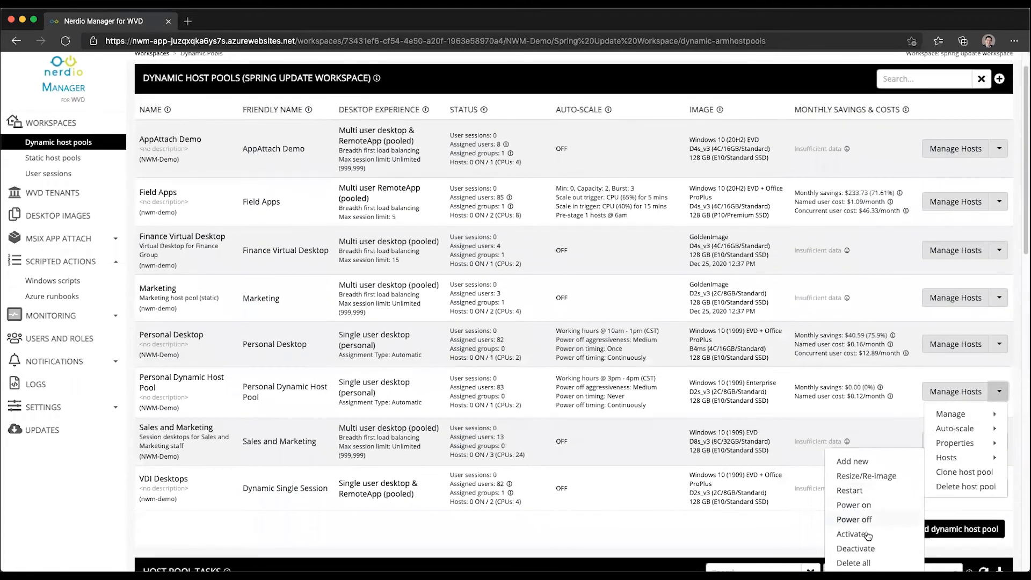
{"action": "scroll", "scroll_direction": "down", "scroll_amount": 3}
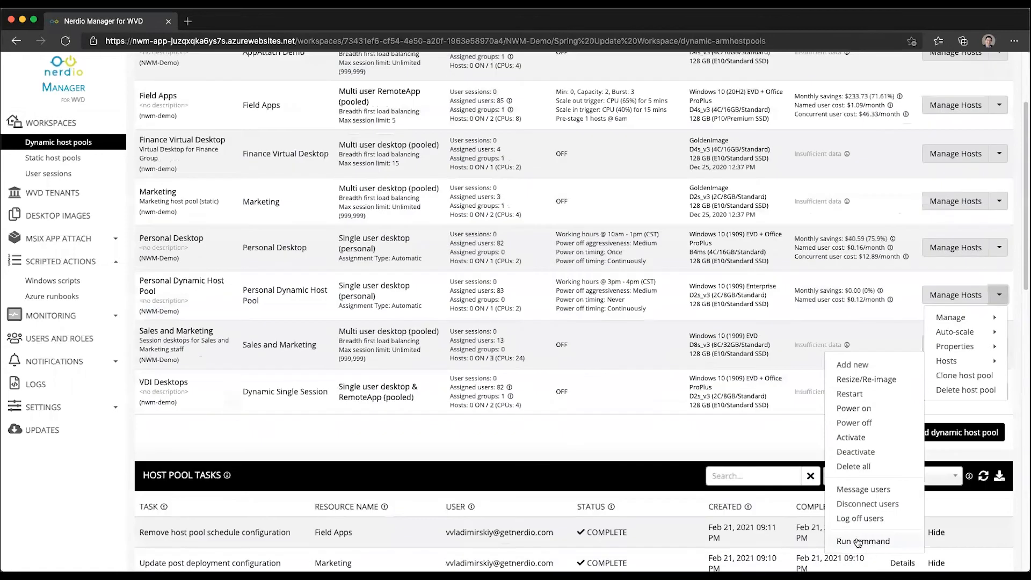
{"action": "left_click", "coordinate": [863, 540]}
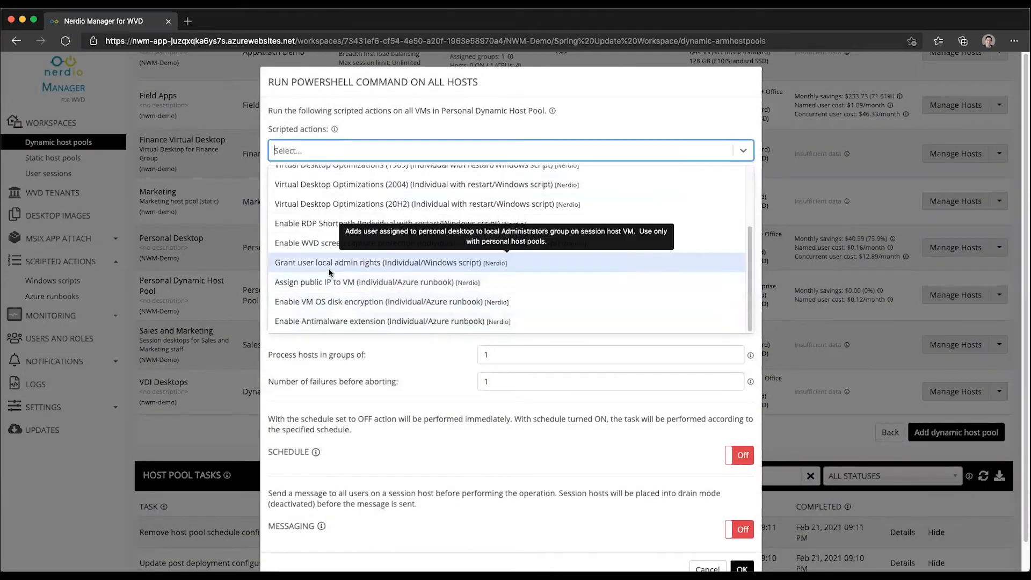
Step: Pick Grant user local admin rights as the action for all VMs, then close the dialog
{"action": "left_click", "coordinate": [377, 262]}
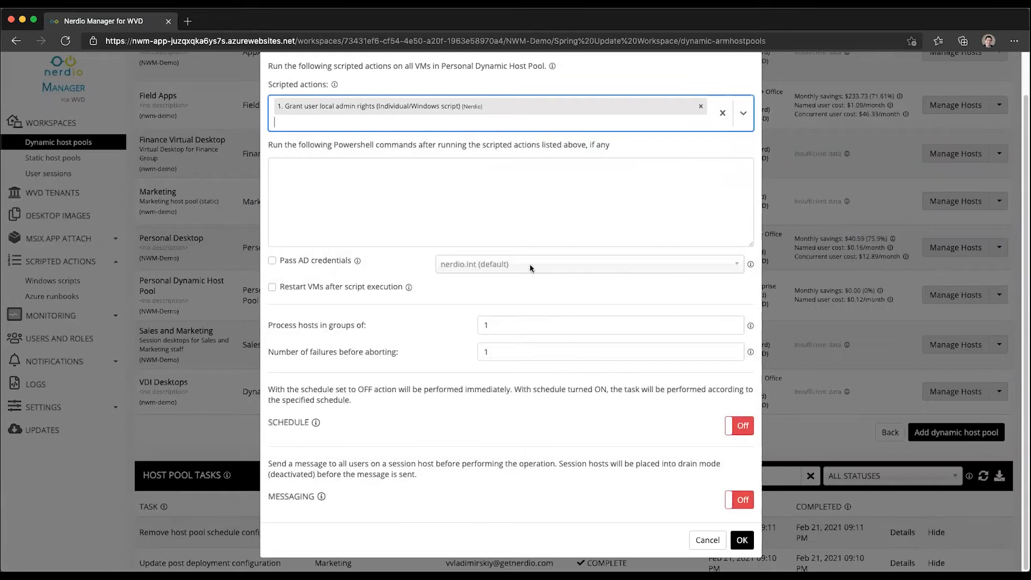
{"action": "mouse_move", "coordinate": [333, 87]}
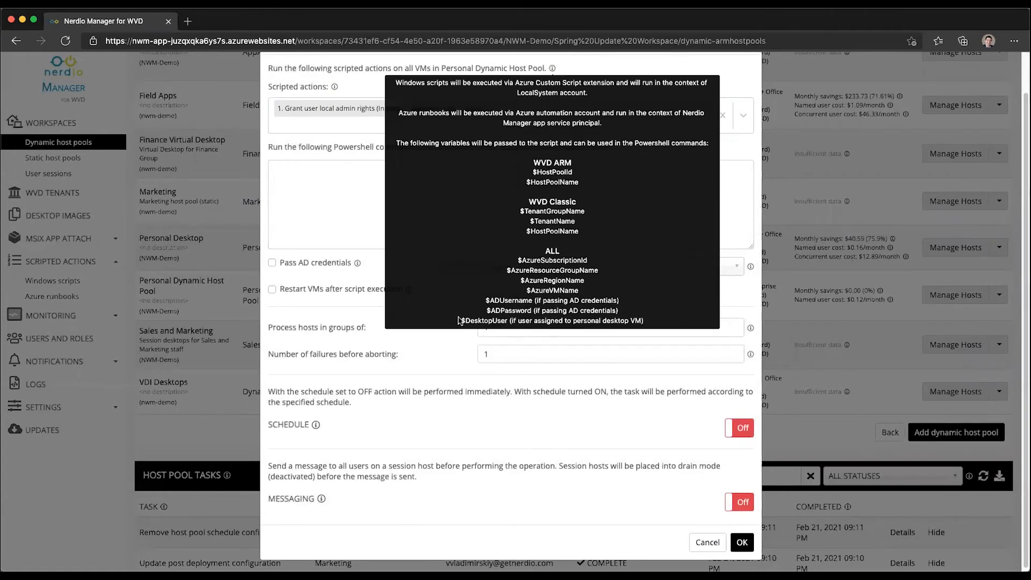
{"action": "double_click", "coordinate": [484, 320]}
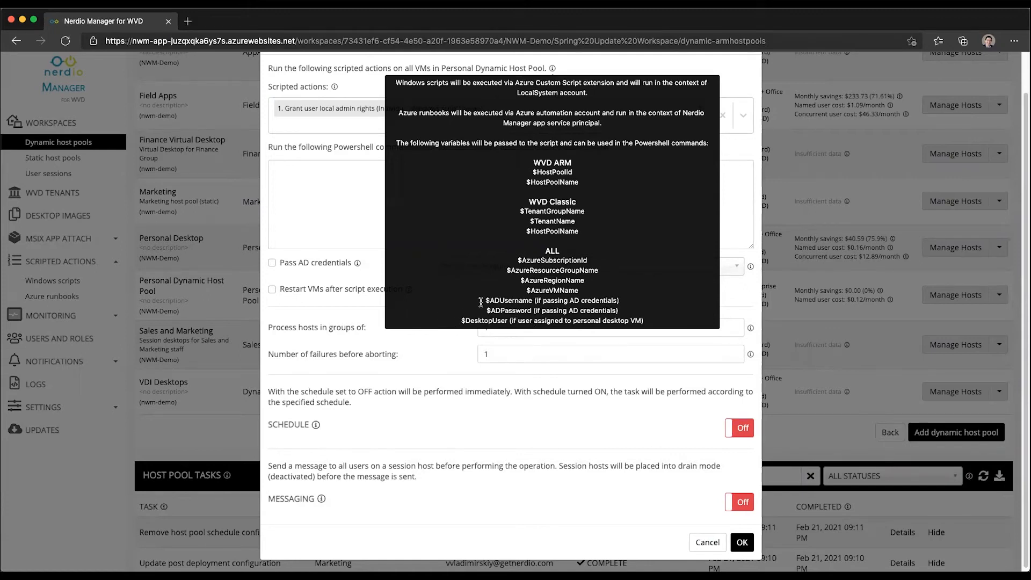
{"action": "mouse_move", "coordinate": [347, 226]}
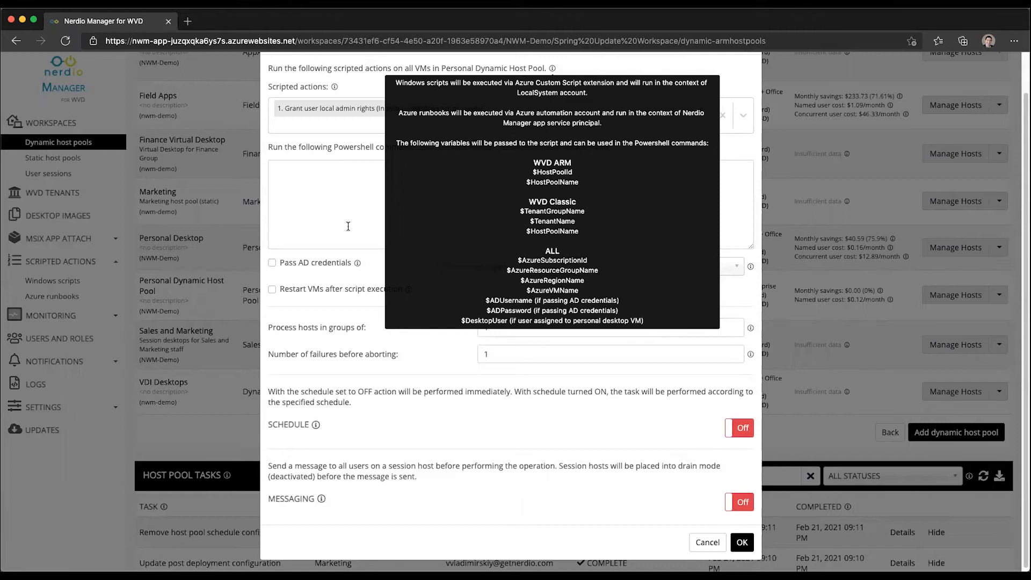
{"action": "left_click", "coordinate": [708, 542]}
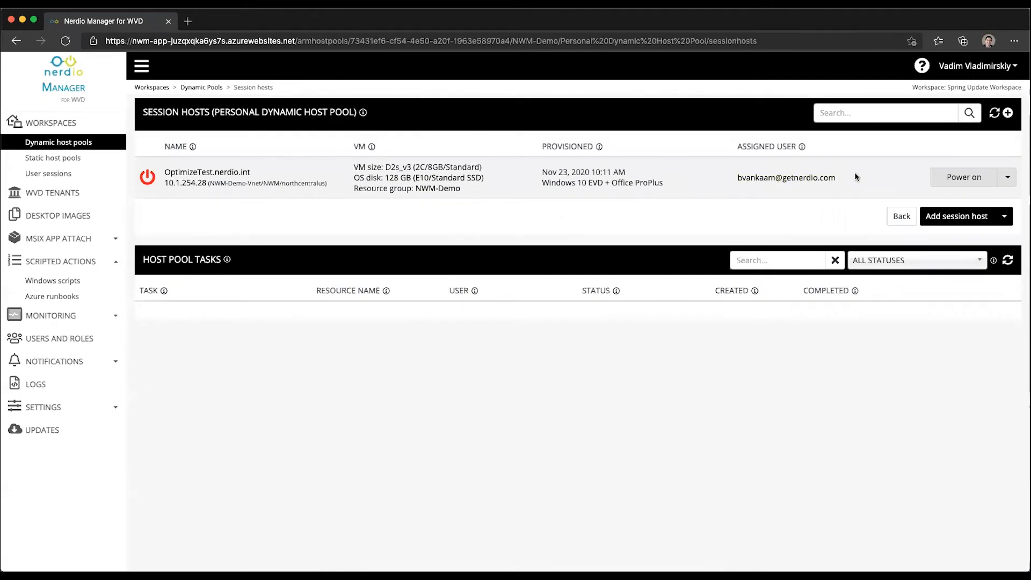
{"action": "mouse_move", "coordinate": [786, 177]}
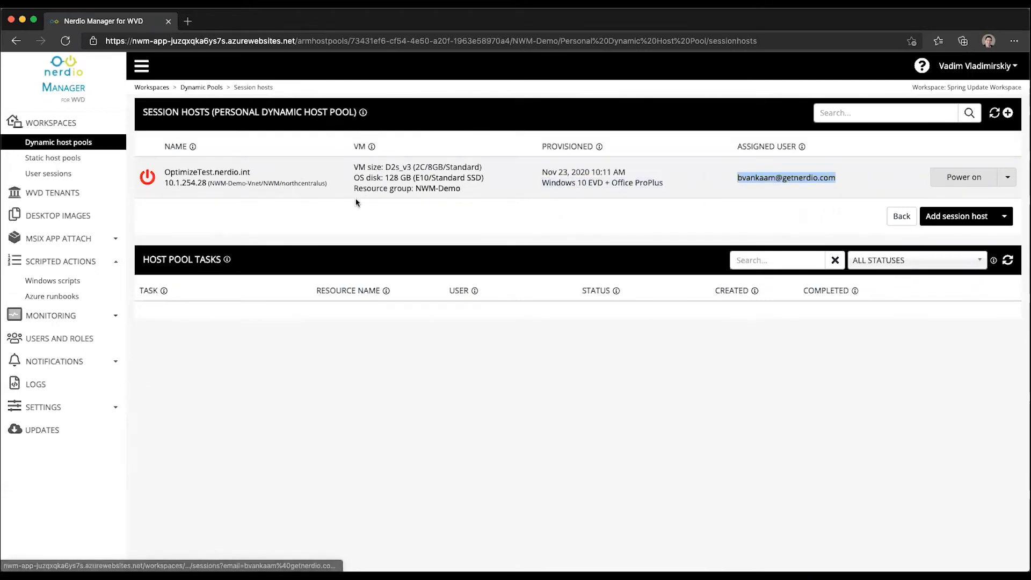
{"action": "mouse_move", "coordinate": [505, 196]}
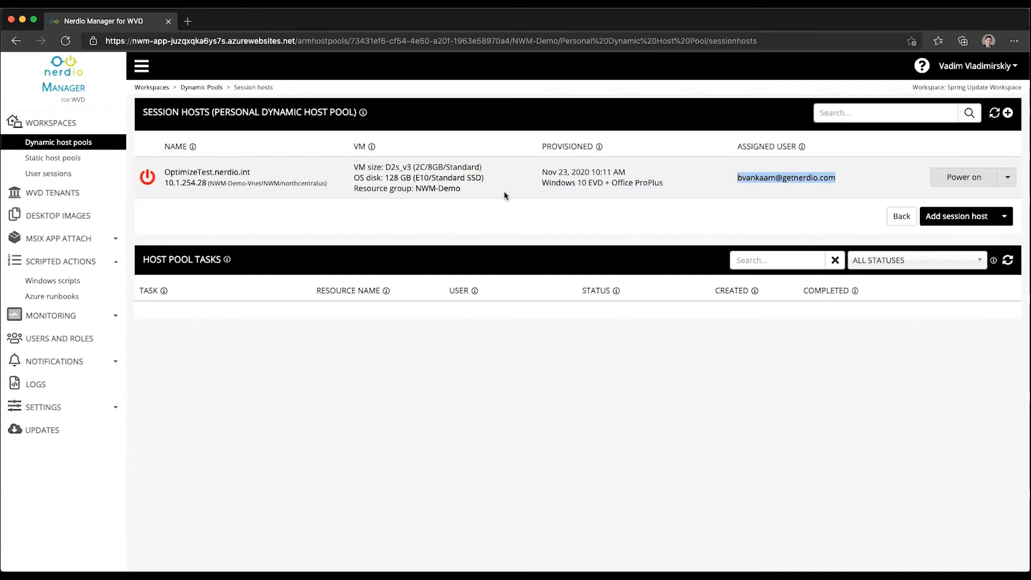
{"action": "mouse_move", "coordinate": [563, 223]}
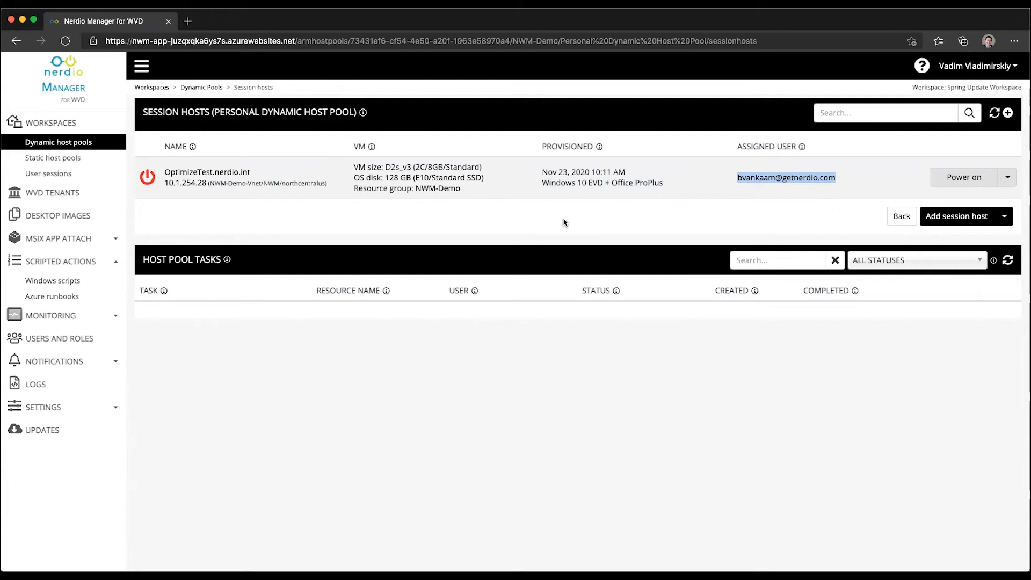
{"action": "mouse_move", "coordinate": [907, 151]}
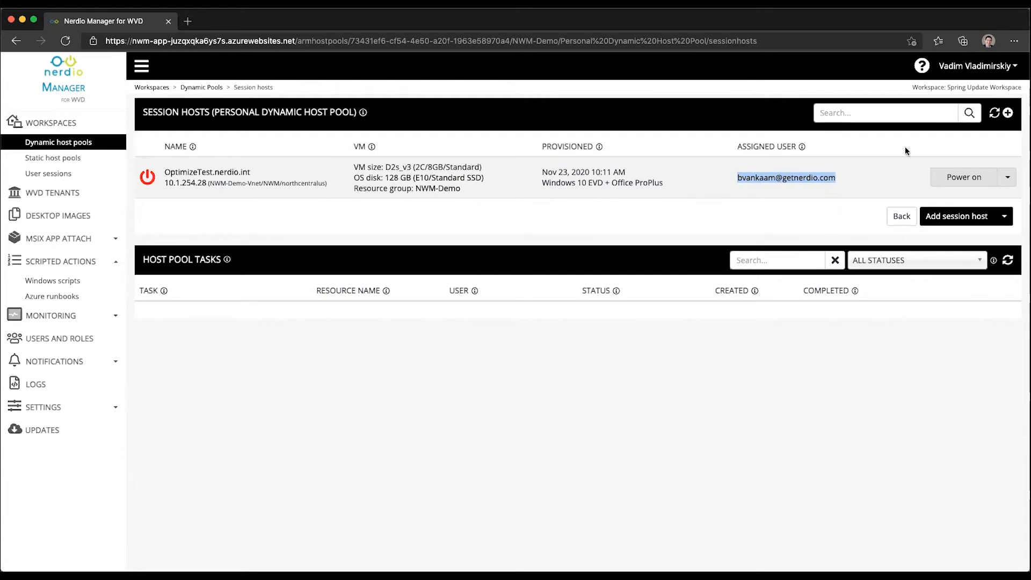
{"action": "mouse_move", "coordinate": [340, 242]}
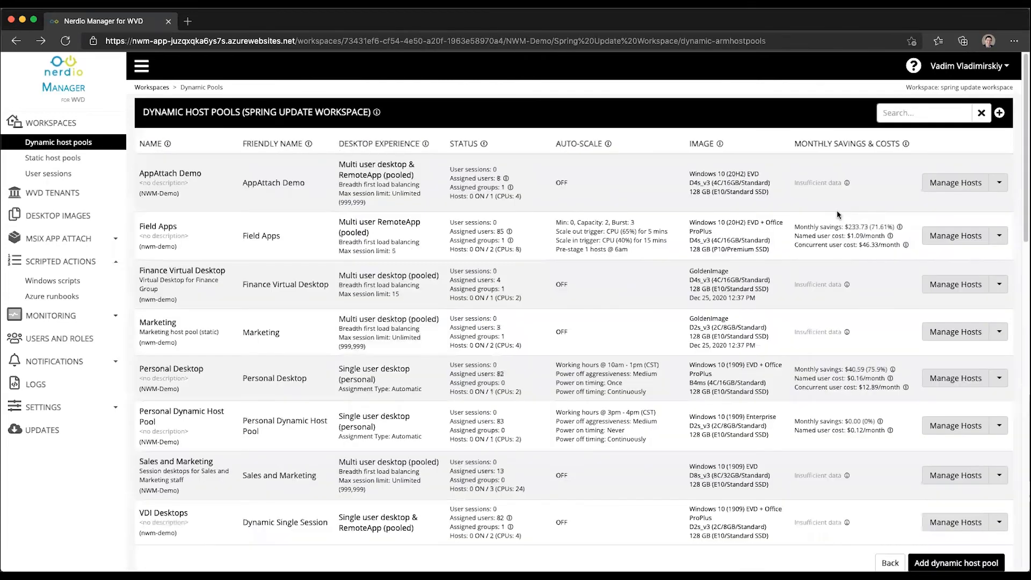
{"action": "mouse_move", "coordinate": [559, 314]}
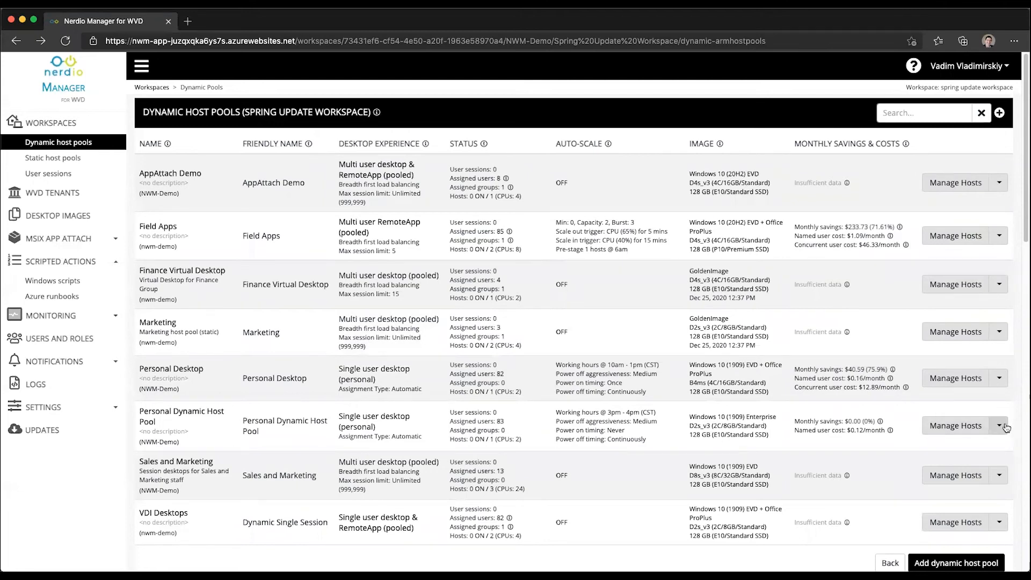
Step: Reach Personal Dynamic Host Pool's VM deployment options via Manage Hosts > Properties
{"action": "left_click", "coordinate": [999, 426]}
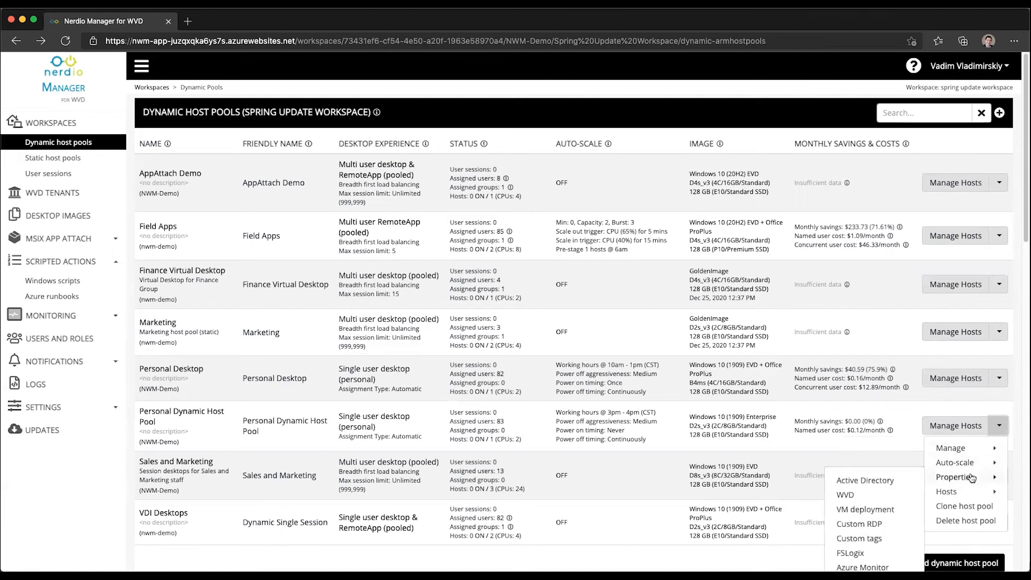
{"action": "left_click", "coordinate": [866, 509]}
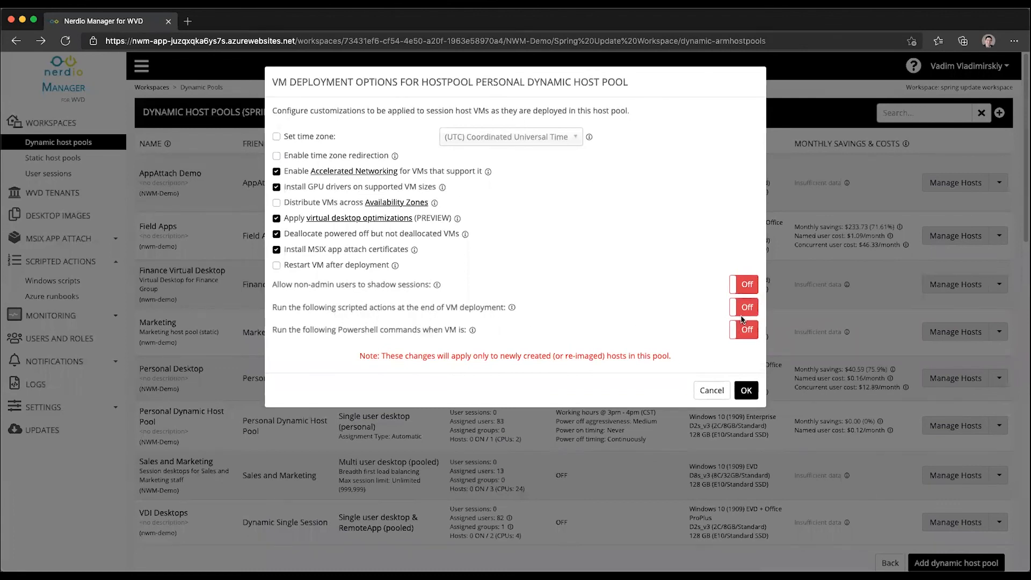
Step: Enable post-deployment scripted actions and add Grant user local admin rights
{"action": "left_click", "coordinate": [744, 307]}
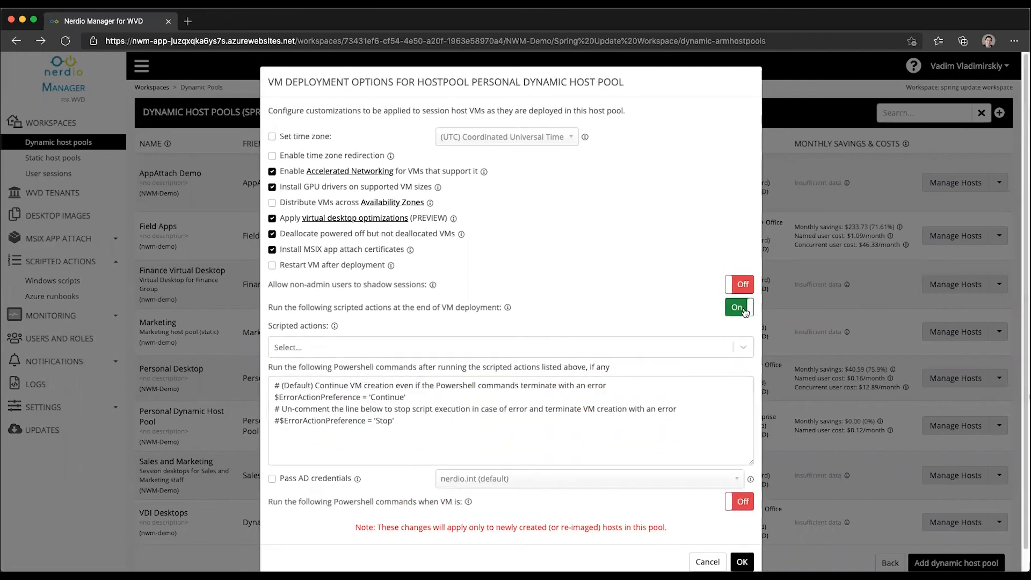
{"action": "left_click", "coordinate": [506, 347]}
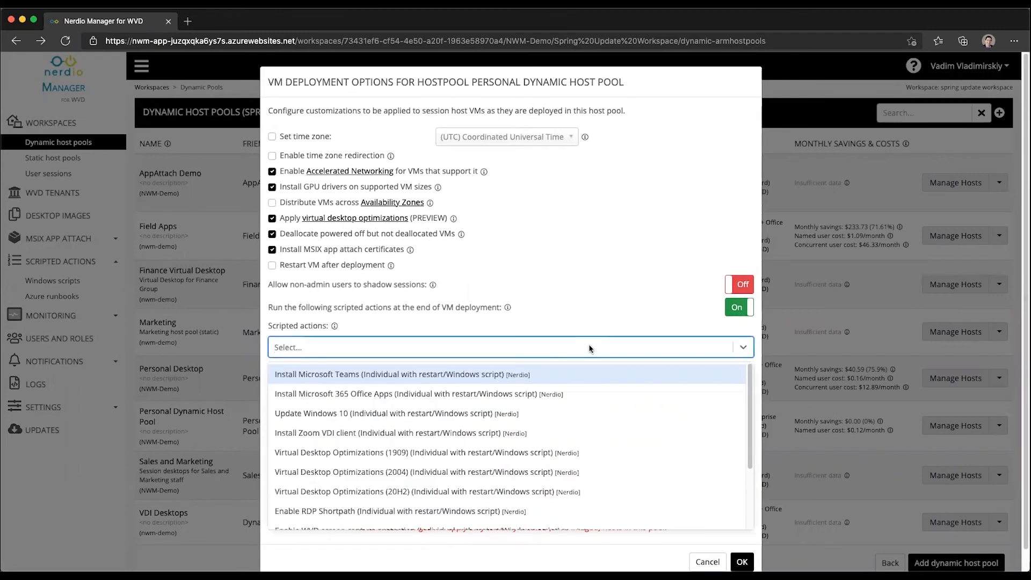
{"action": "scroll", "scroll_direction": "down", "scroll_amount": 3}
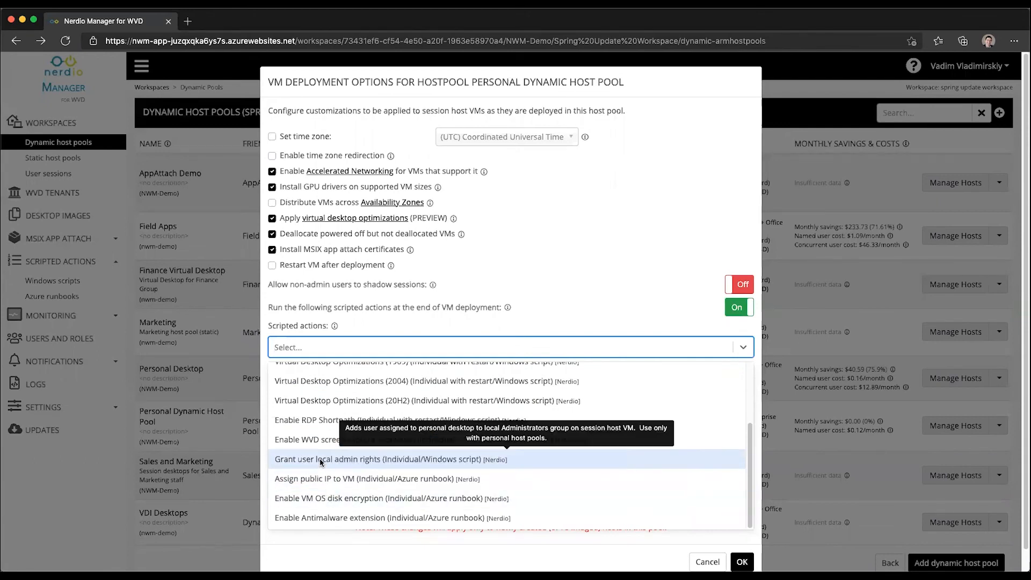
{"action": "left_click", "coordinate": [376, 459]}
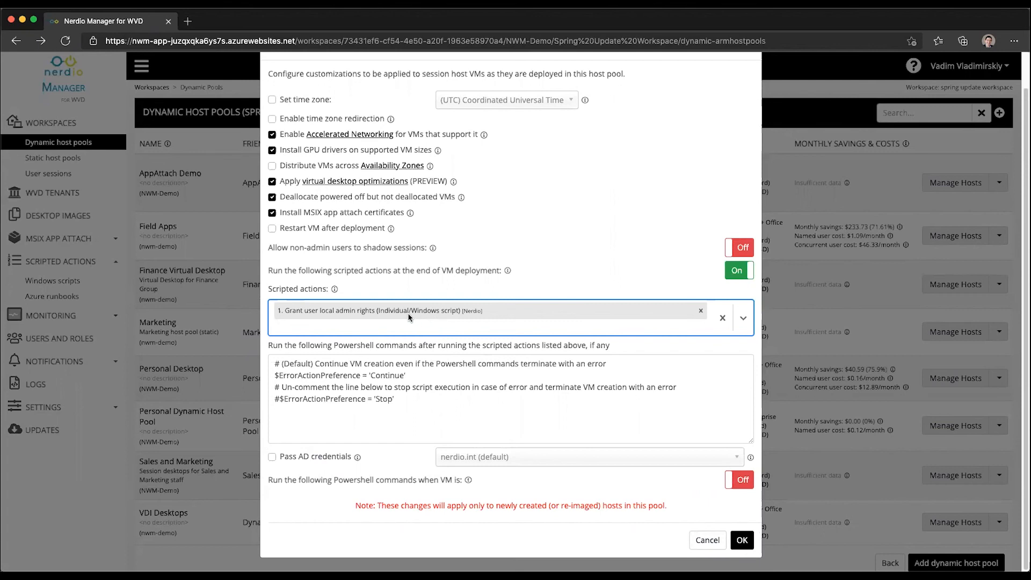
{"action": "mouse_move", "coordinate": [406, 318]}
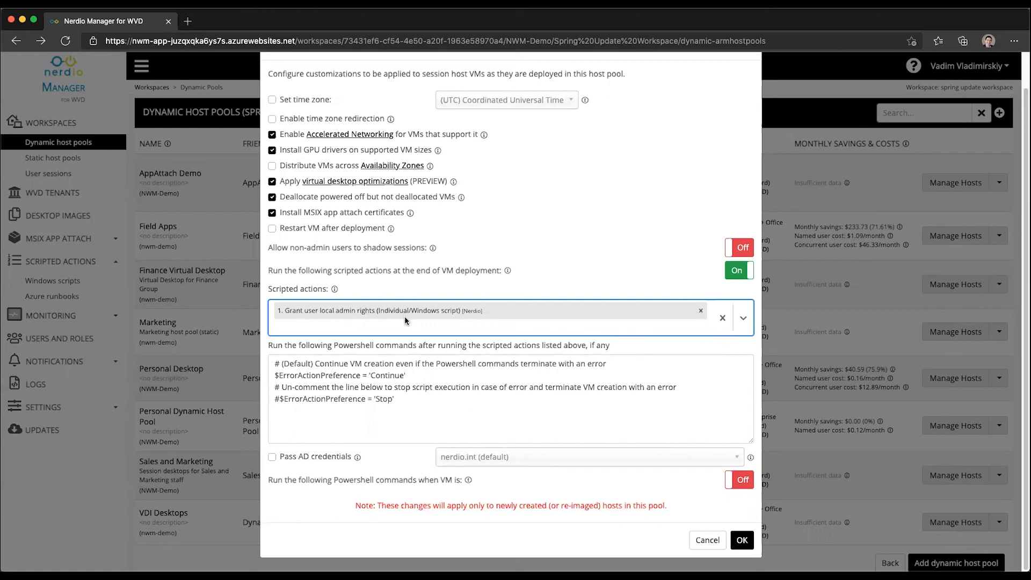
{"action": "mouse_move", "coordinate": [204, 239]}
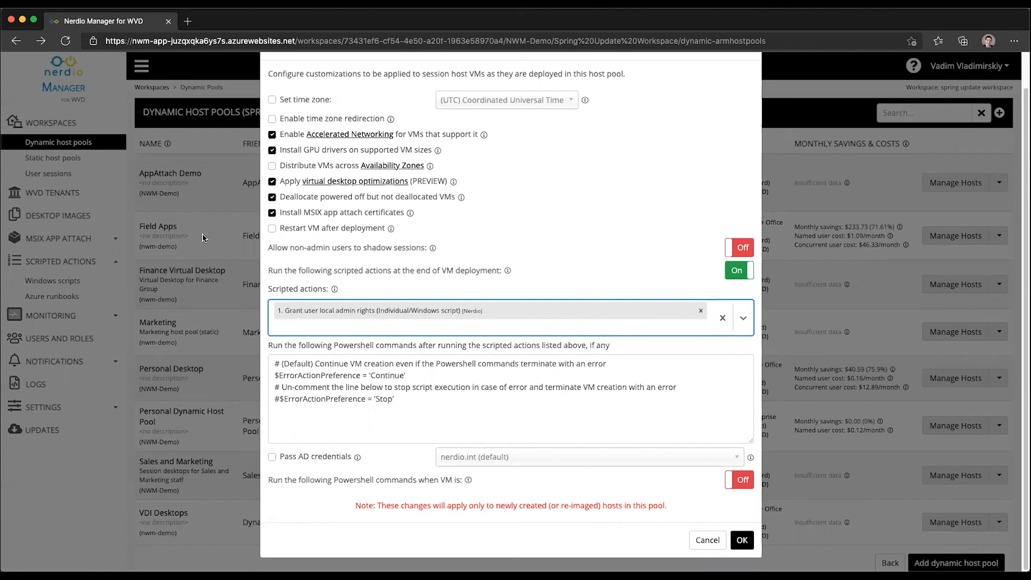